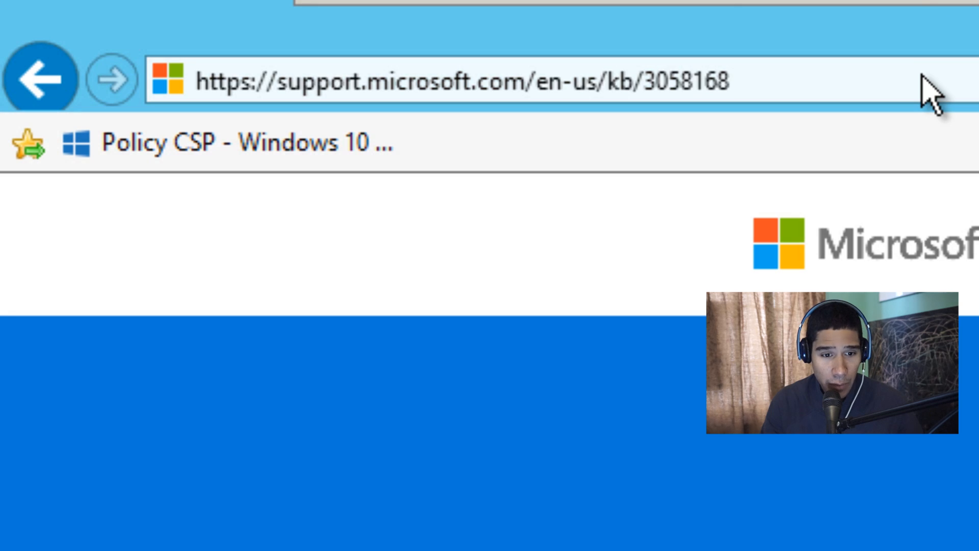
- Confirm KB3058168 shows Succeeded in update history and close the Control Panel window
click(462, 82)
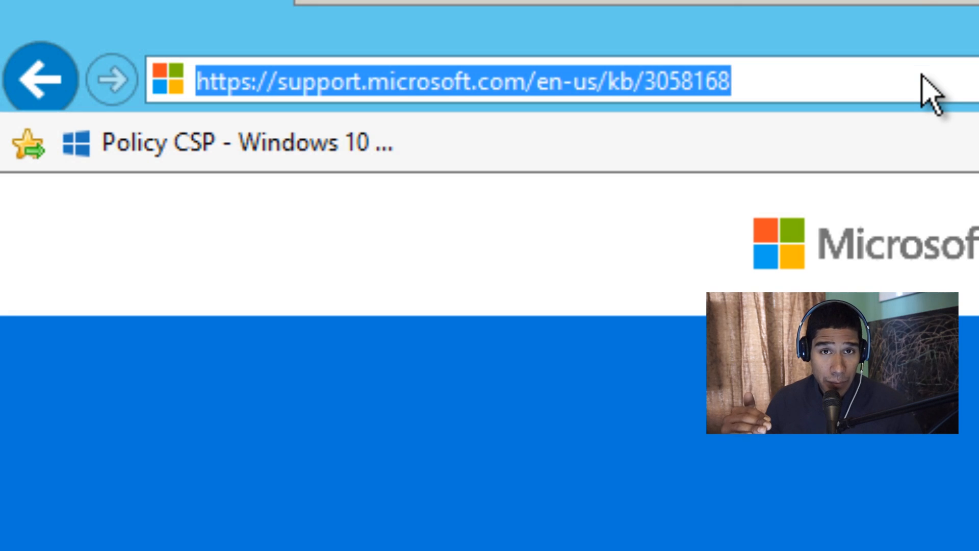
key(Enter)
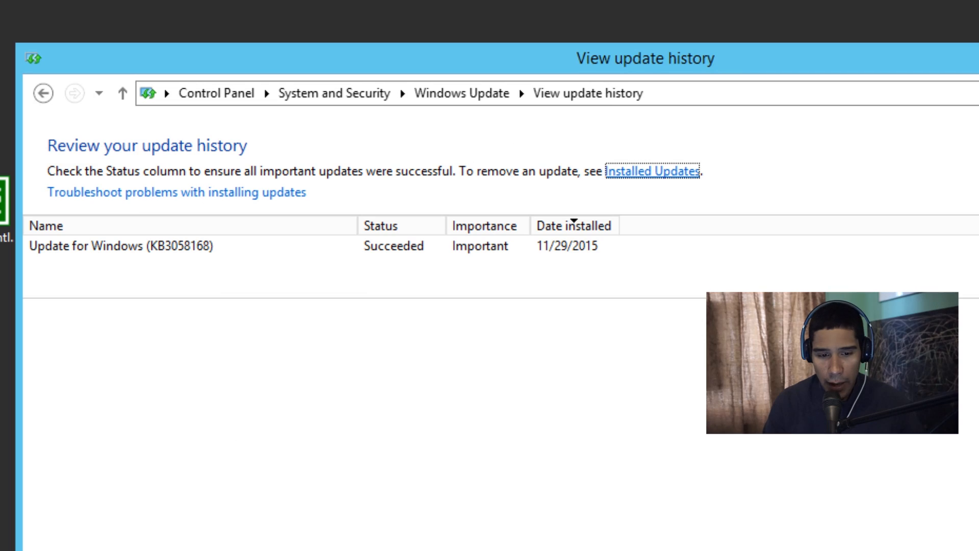
mouse_move(293, 212)
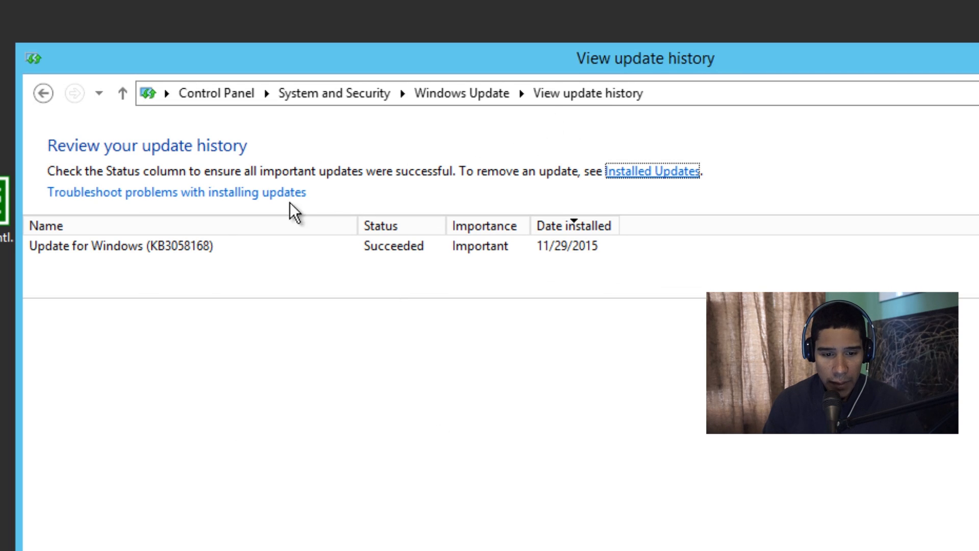
click(122, 246)
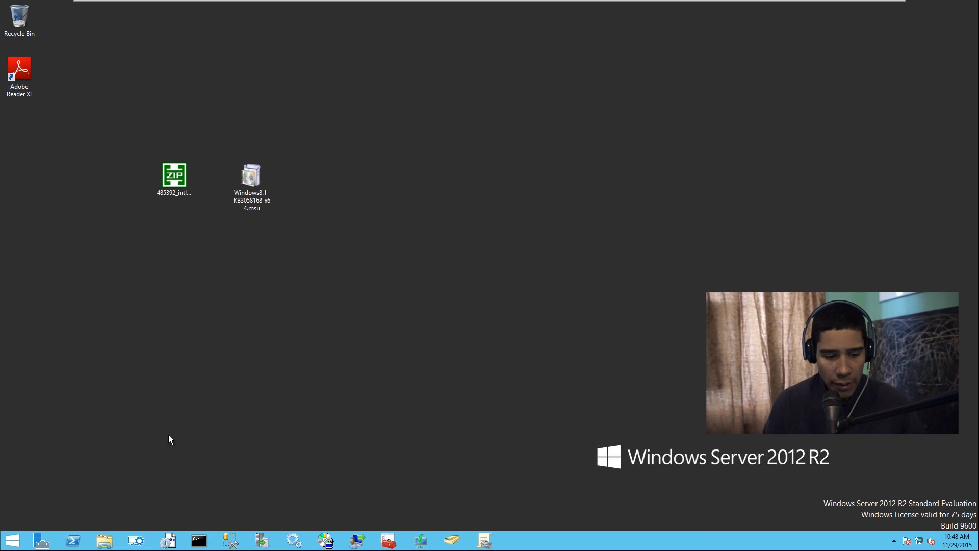
- Launch the Add Roles and Features Wizard with role-based installation on the local server, reaching Server Roles
click(41, 540)
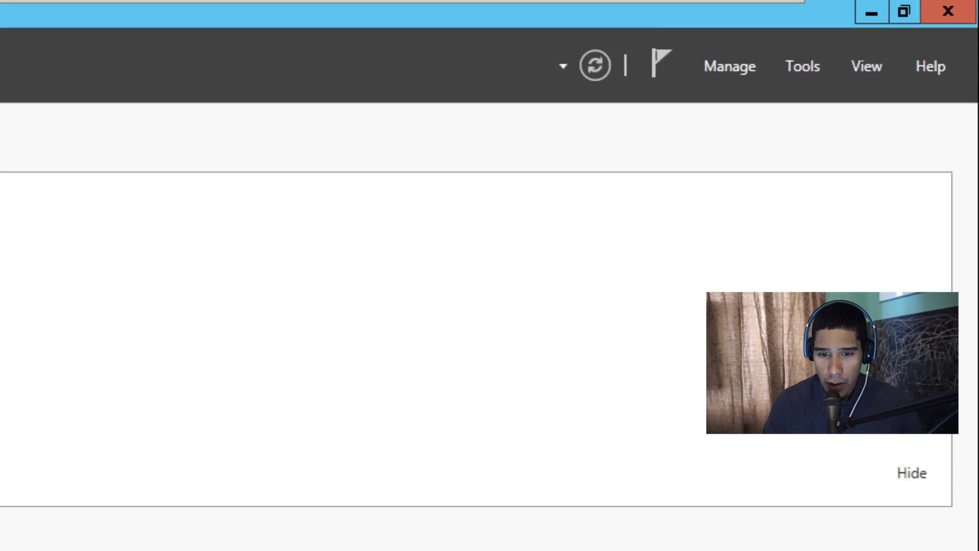
click(728, 65)
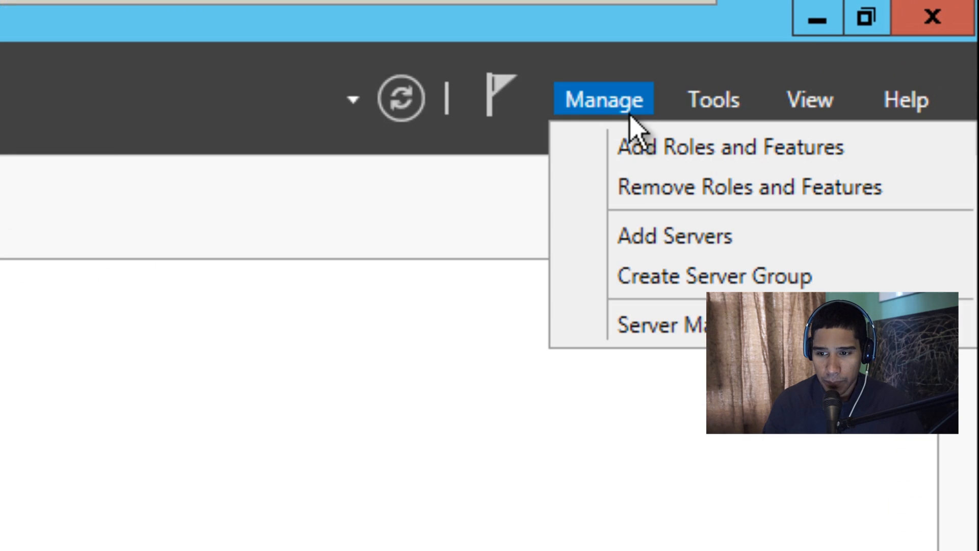
click(729, 146)
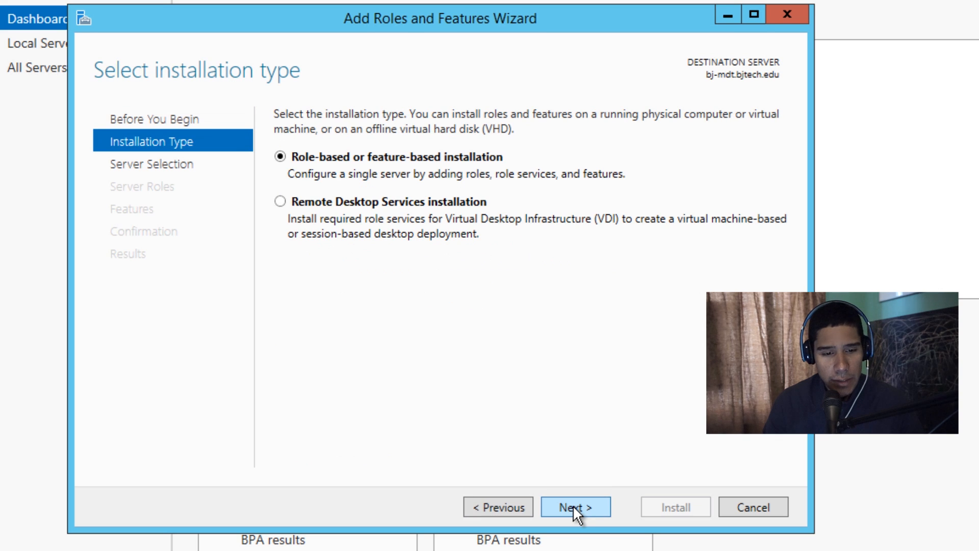
click(574, 506)
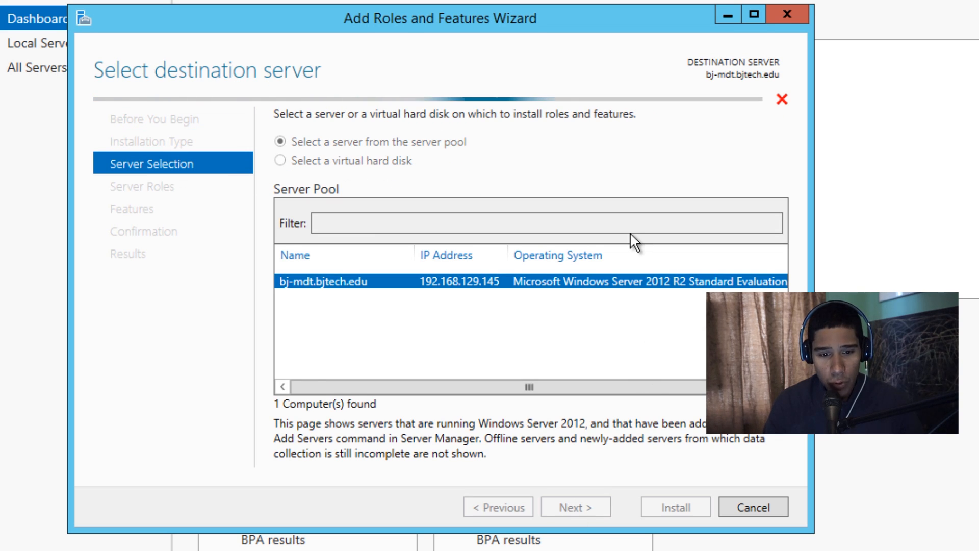
click(574, 507)
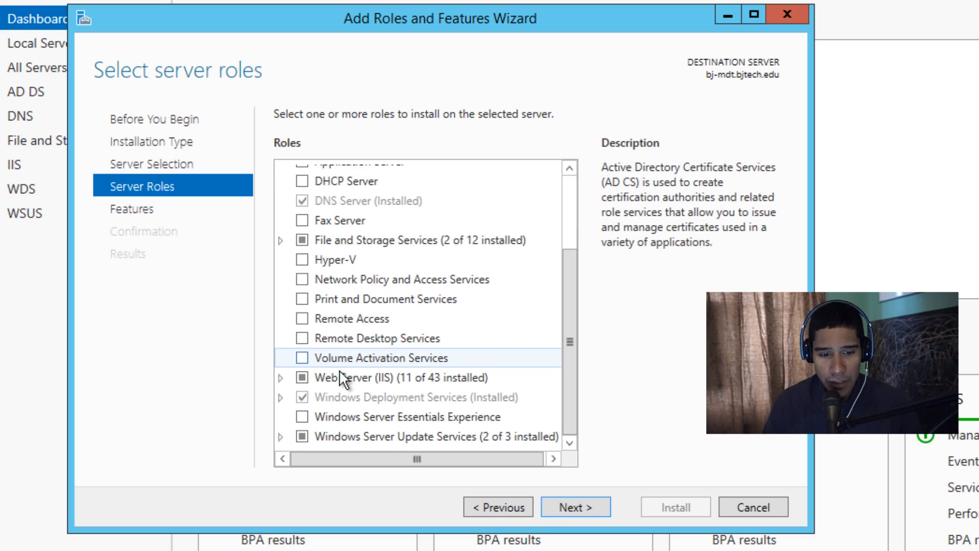
- Install Volume Activation Services with its Volume Activation Tools feature and close the finished wizard
click(301, 357)
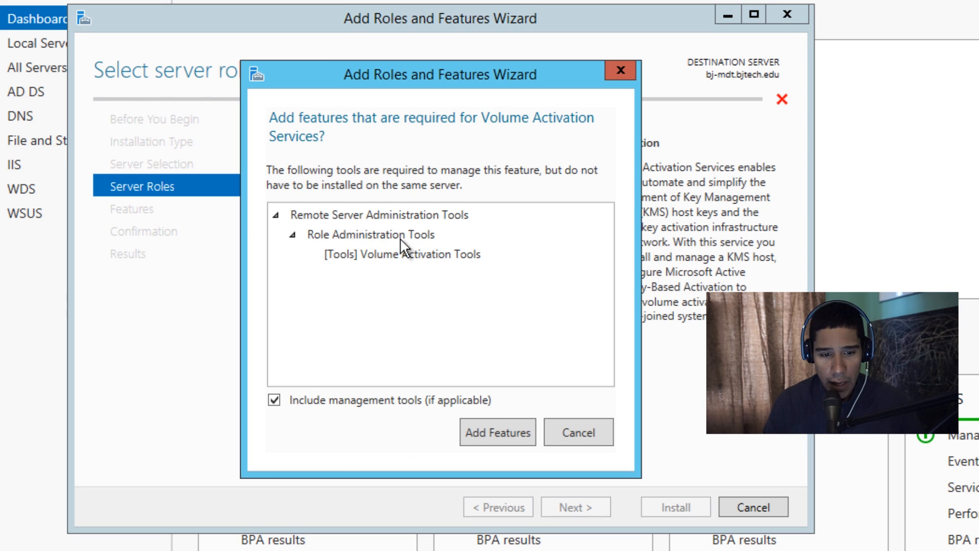
click(497, 432)
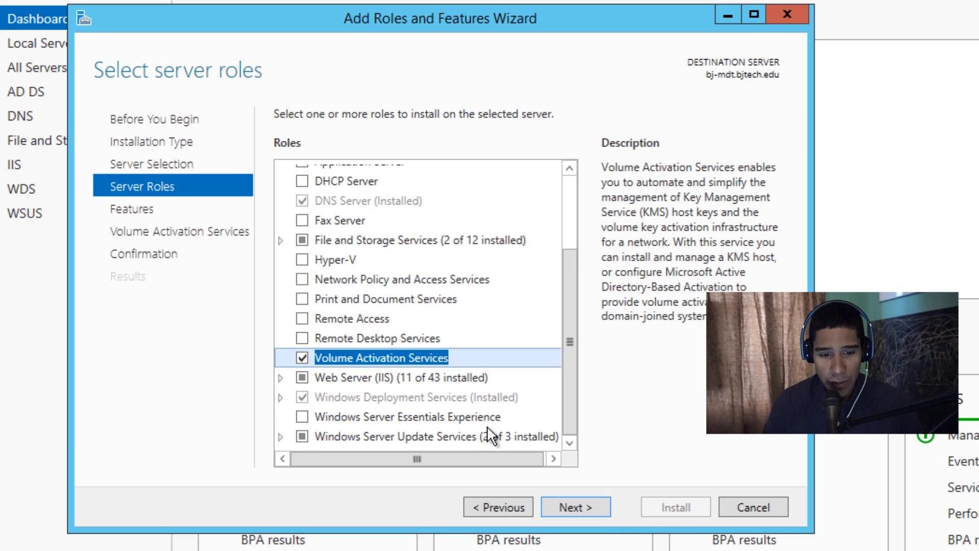
click(574, 507)
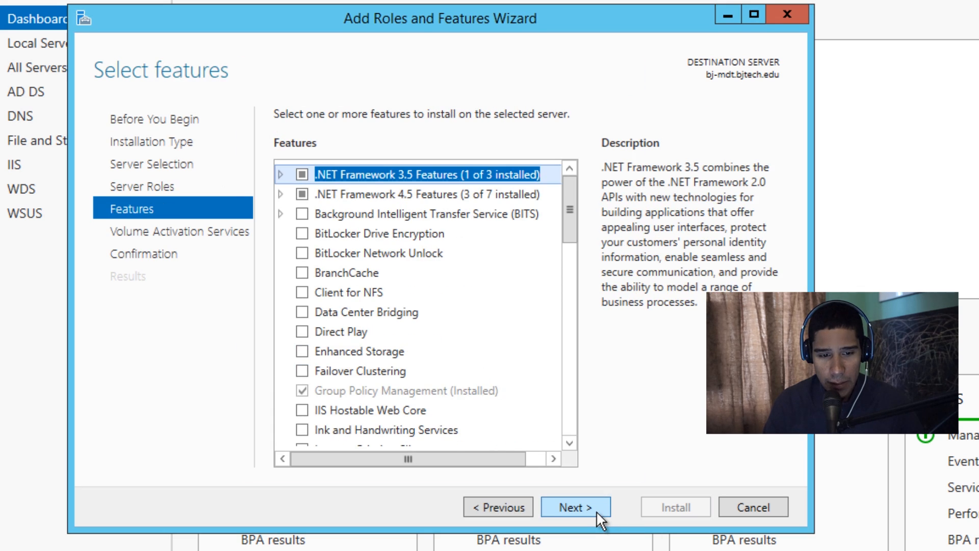
click(574, 507)
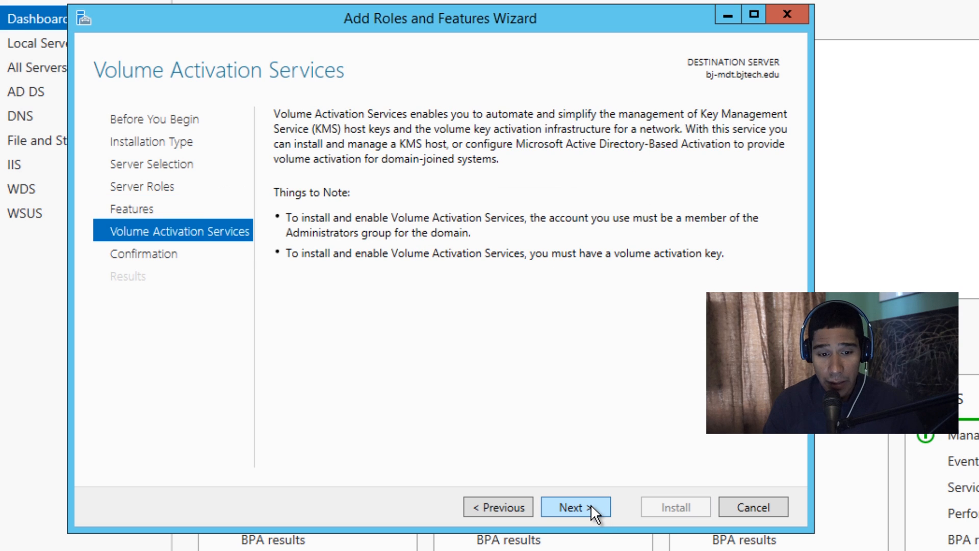
click(574, 506)
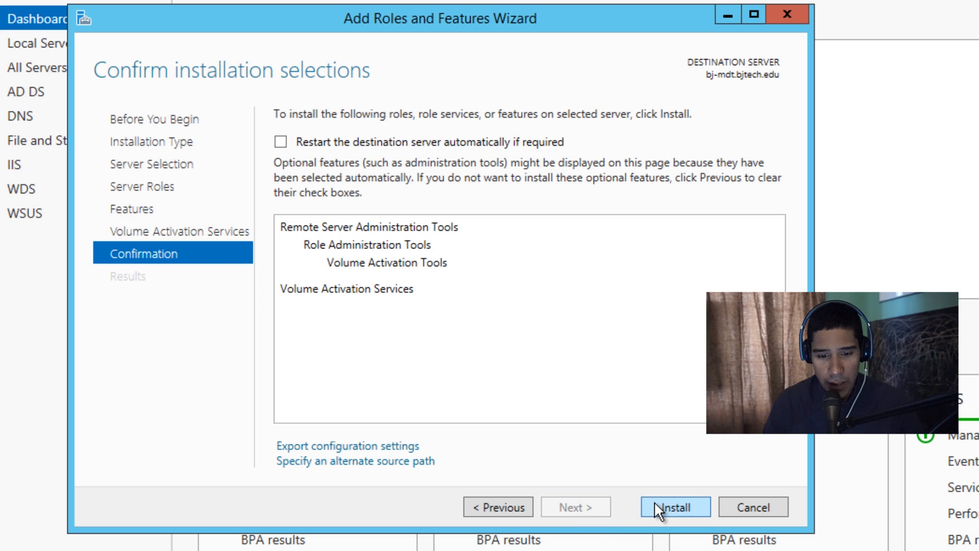
click(674, 507)
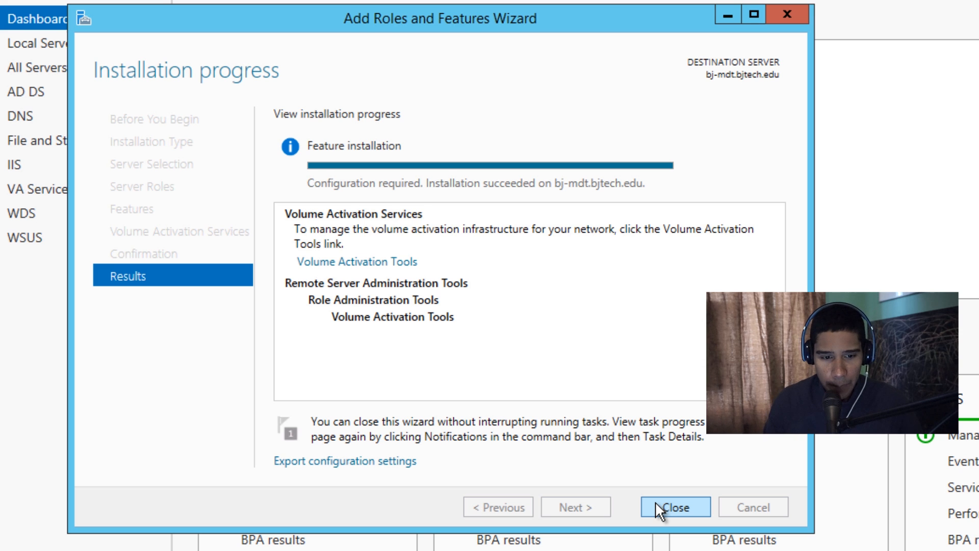
click(674, 507)
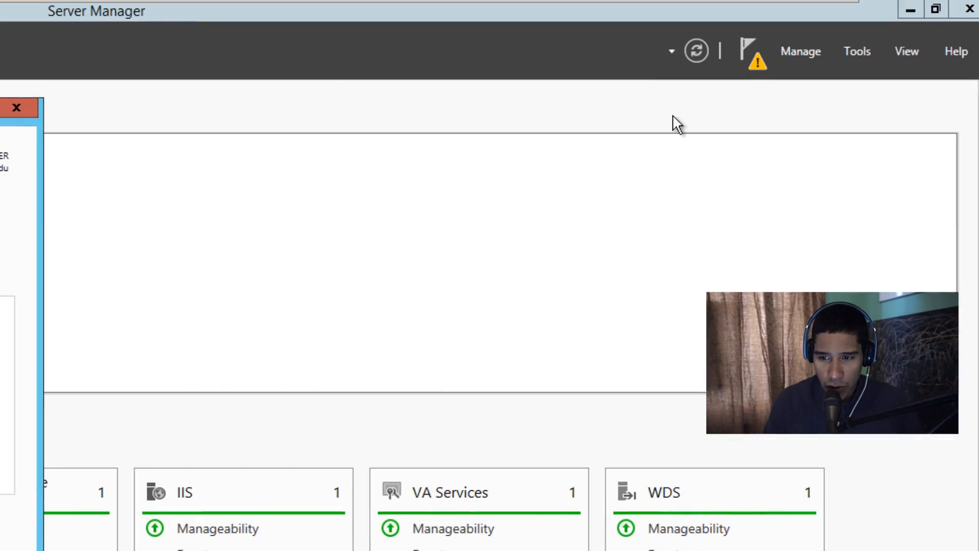
mouse_move(753, 56)
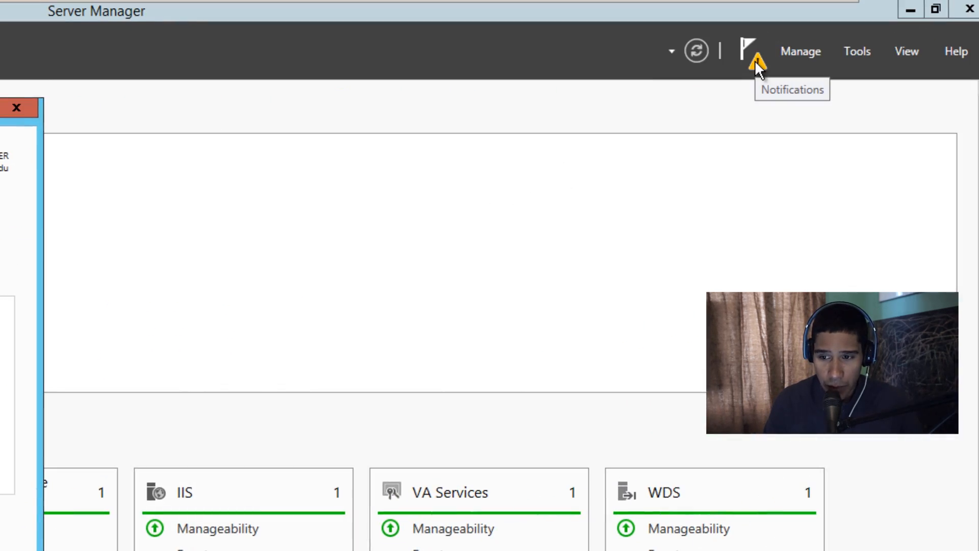
- Review the installation notices and launch Volume Activation Tools from the post-deployment warning
click(752, 51)
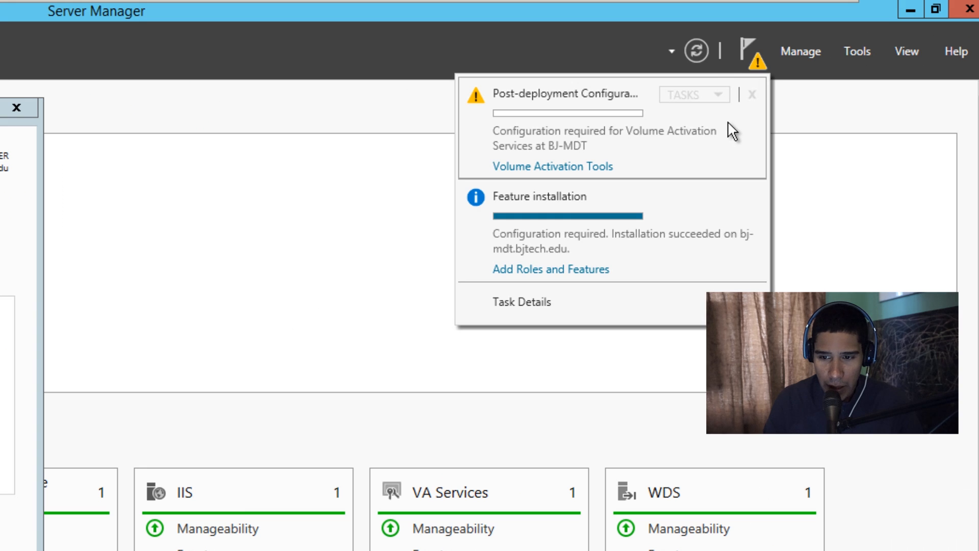
mouse_move(722, 155)
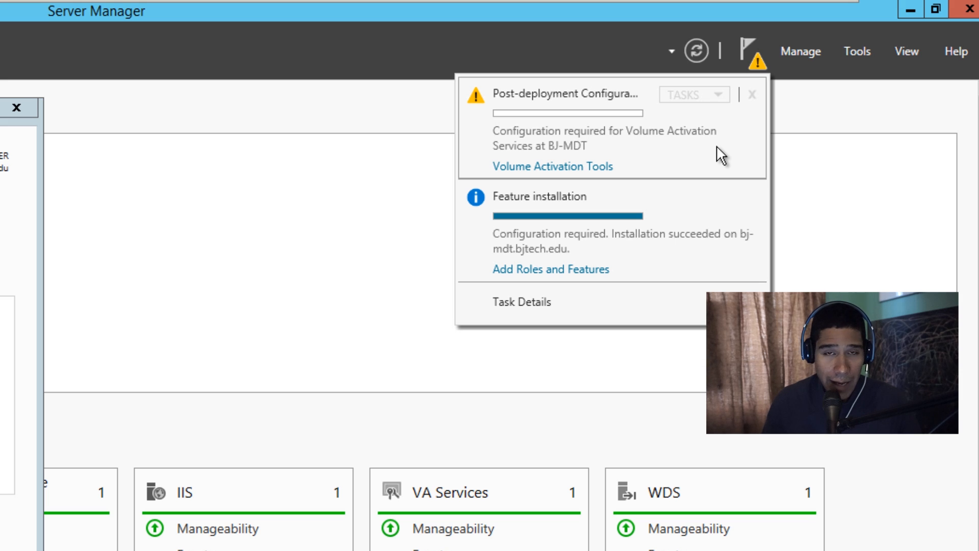
mouse_move(611, 144)
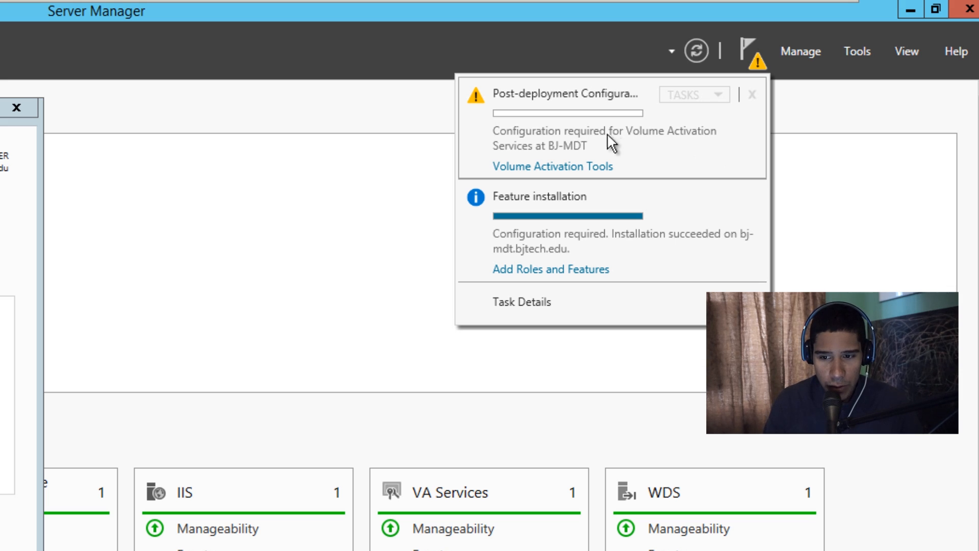
click(550, 270)
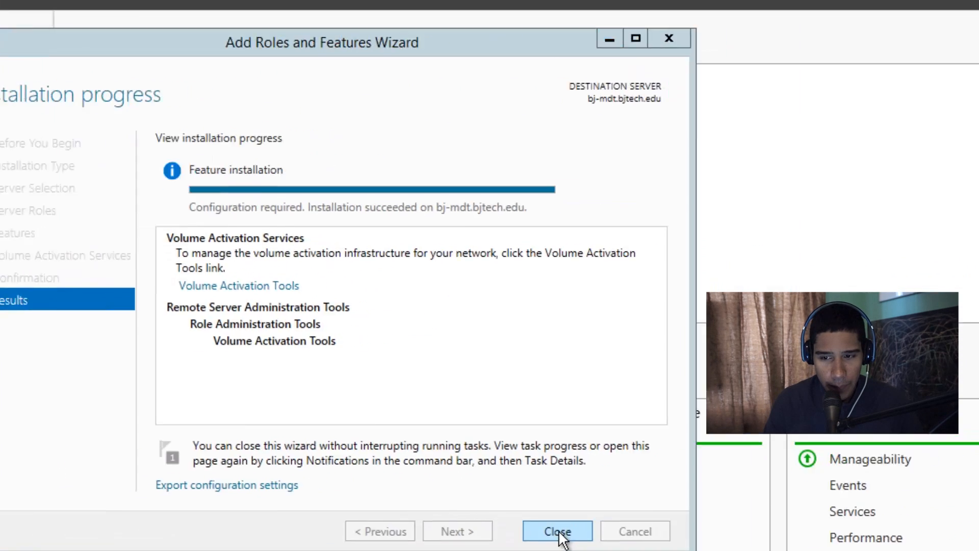
click(556, 530)
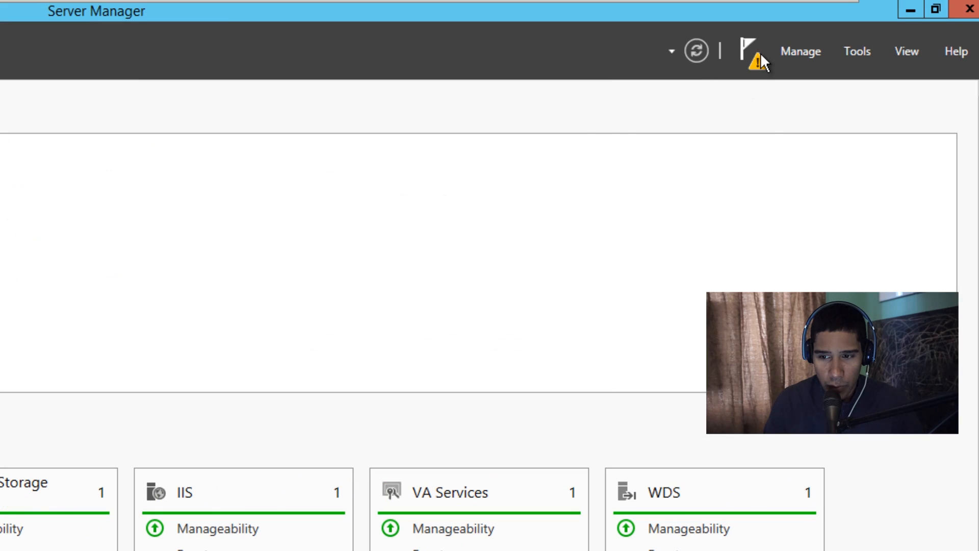
click(748, 51)
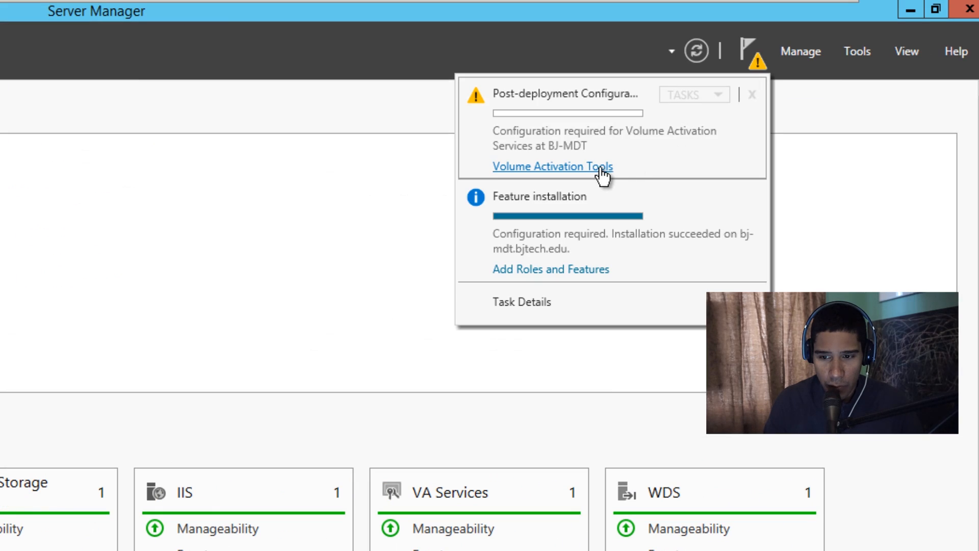
click(552, 166)
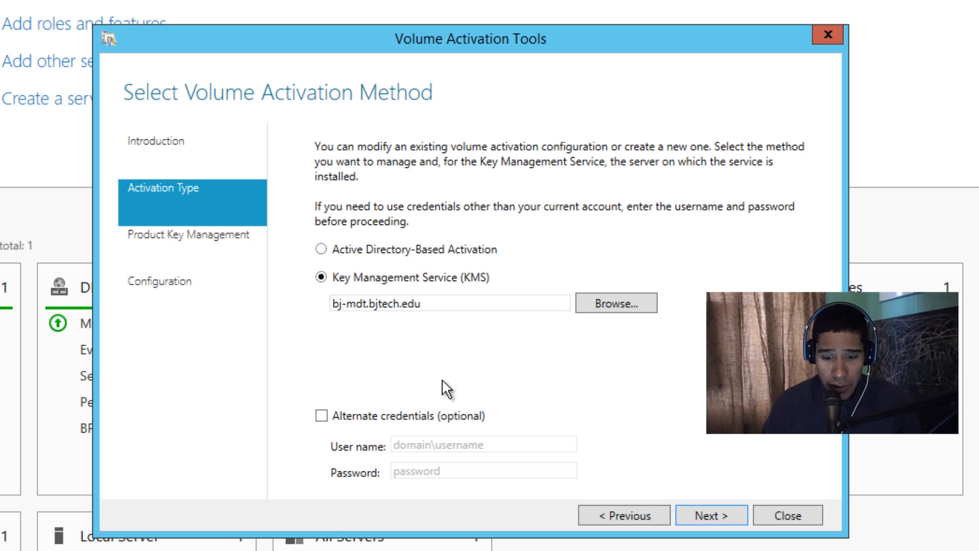
mouse_move(558, 465)
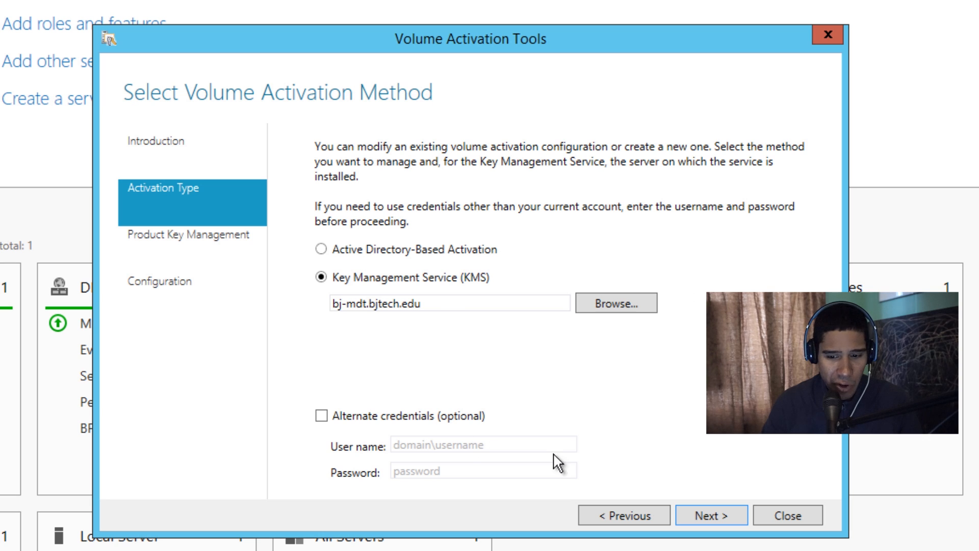
- Continue Key Management Service activation on bj-mdt.bjtech.edu to the Manage KMS Host page
click(711, 515)
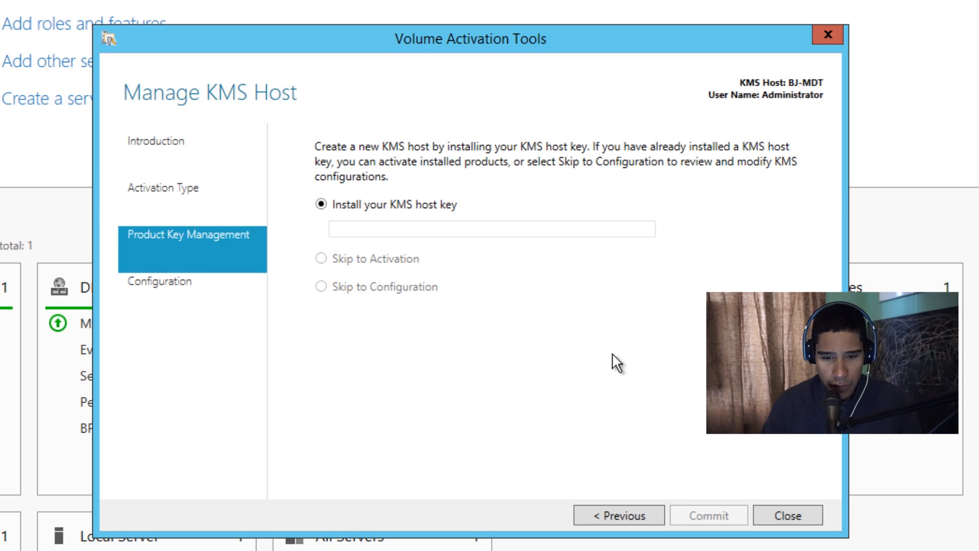
click(493, 229)
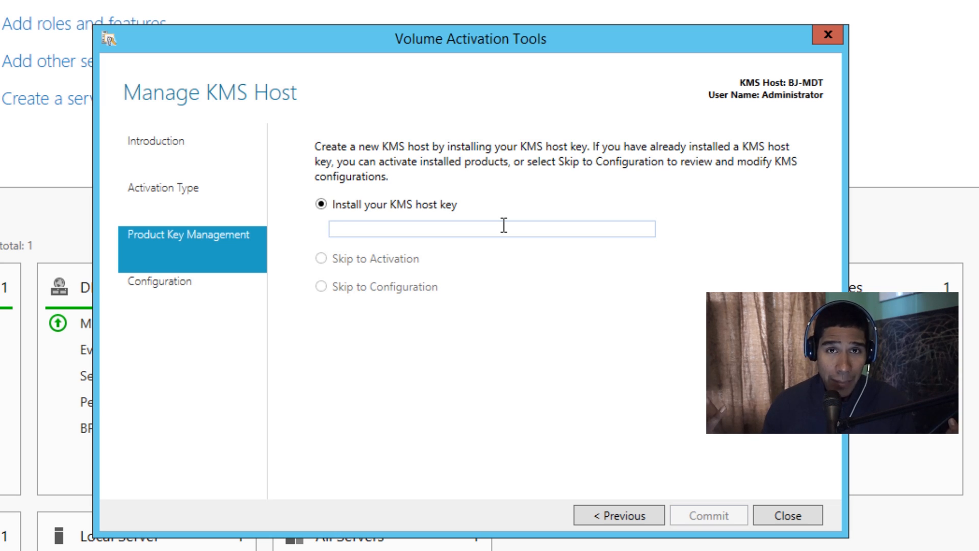
click(492, 228)
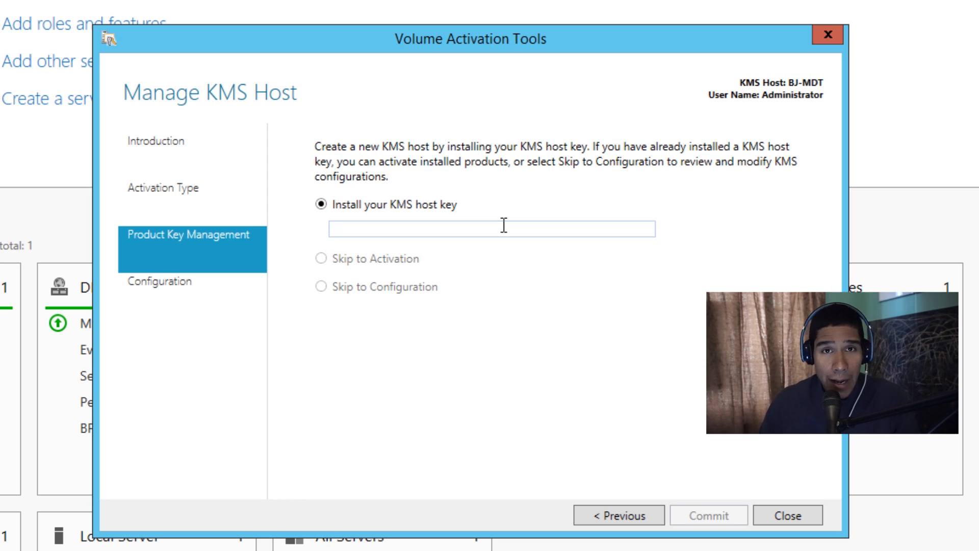
click(491, 228)
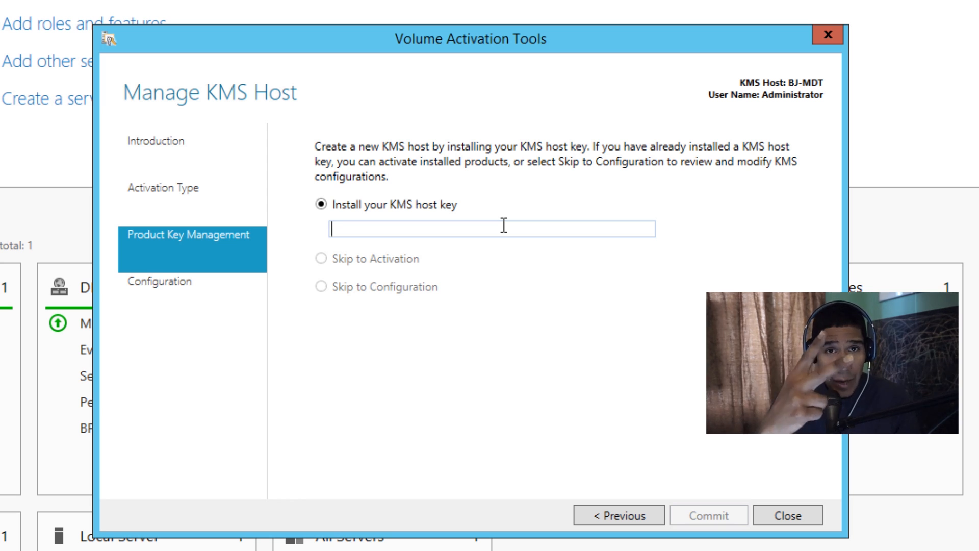